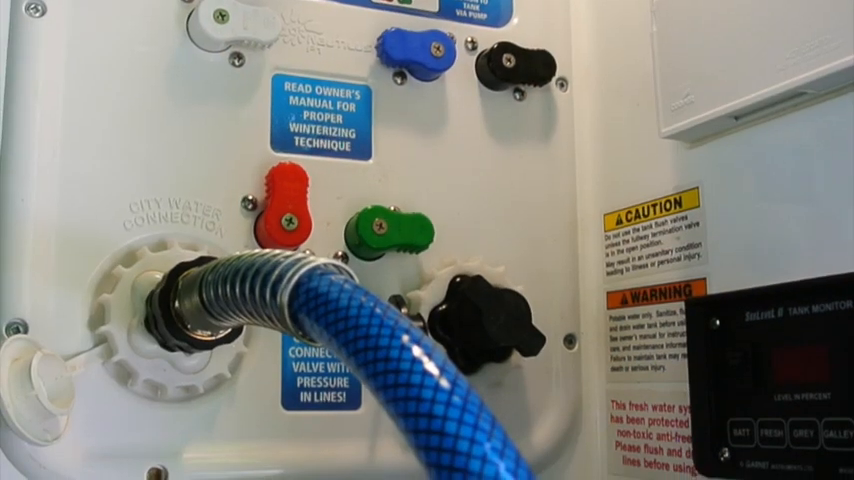
mouse_move(427, 240)
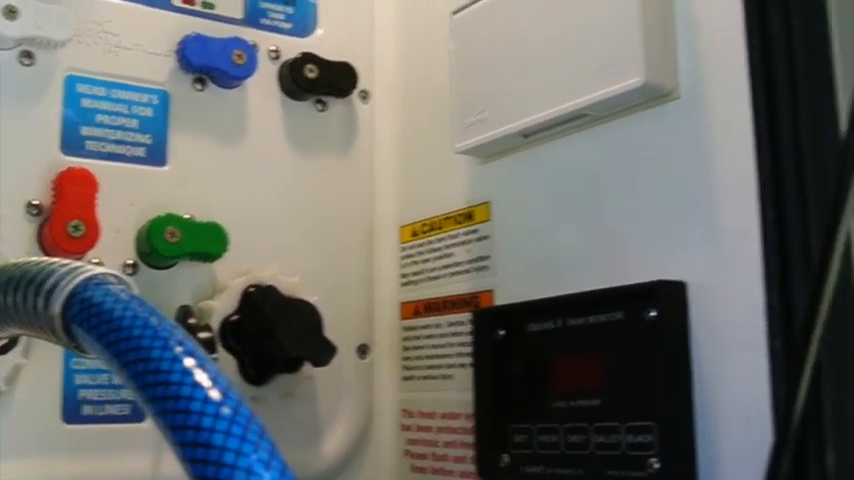